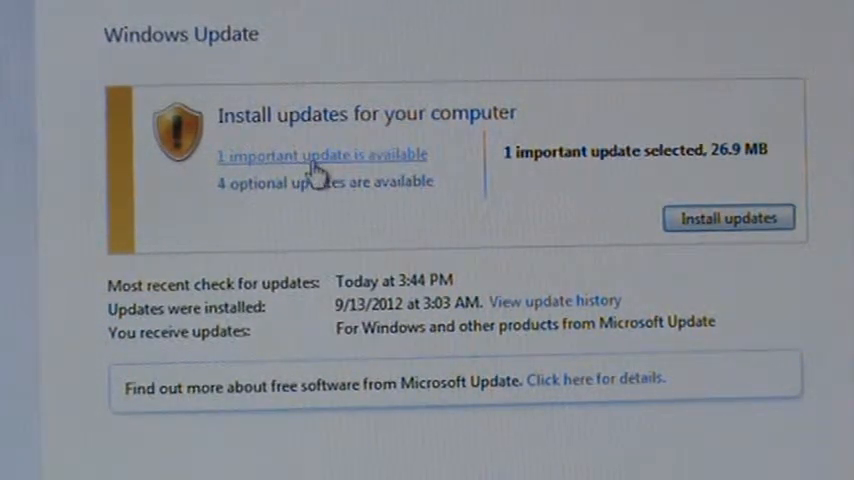
Install the one selected 26.9 MB important update, starting restore point creation.
{"action": "left_click", "coordinate": [322, 154]}
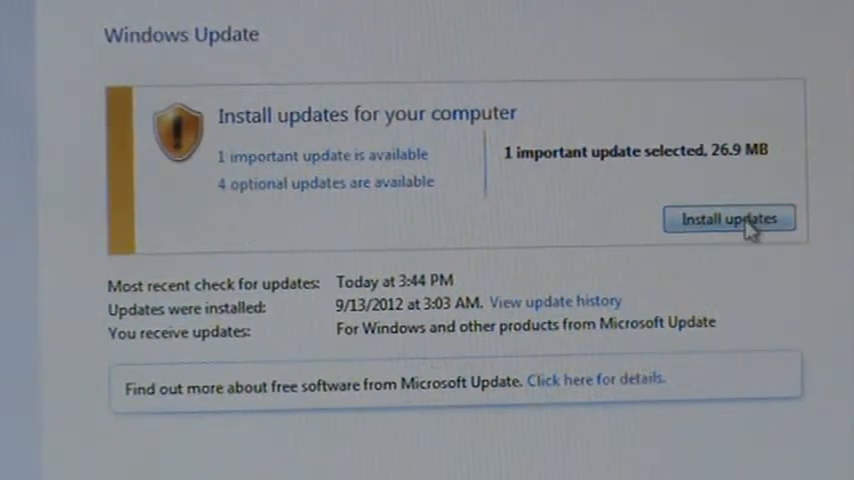
{"action": "left_click", "coordinate": [732, 218]}
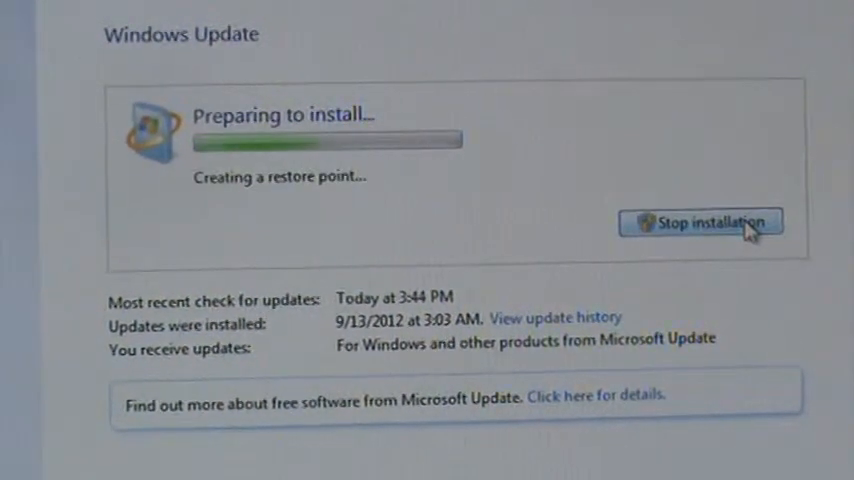